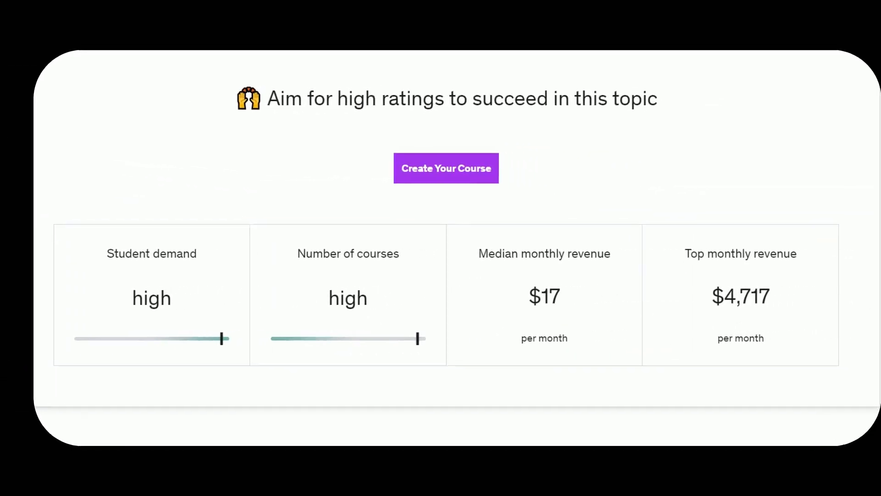
- Choose Canva as the topic and highlight its $4,717 top monthly revenue
{"action": "scroll", "scroll_direction": "down", "scroll_amount": 3}
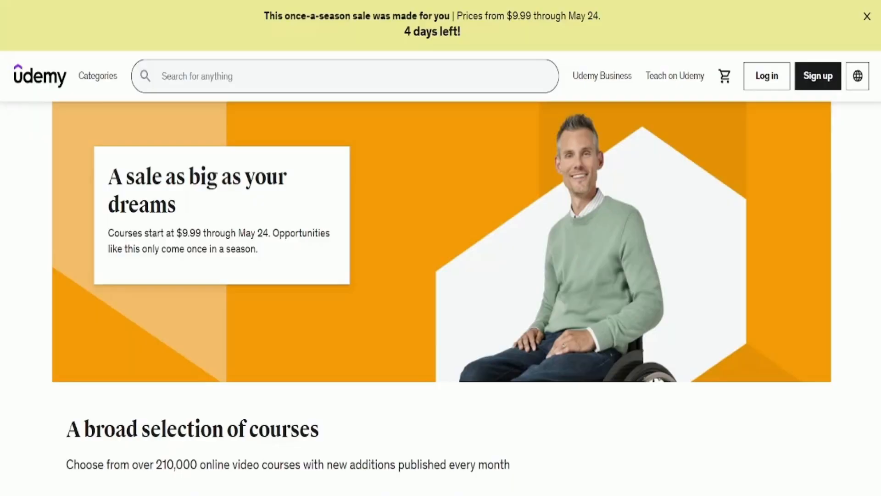
{"action": "scroll", "scroll_direction": "down", "scroll_amount": 3}
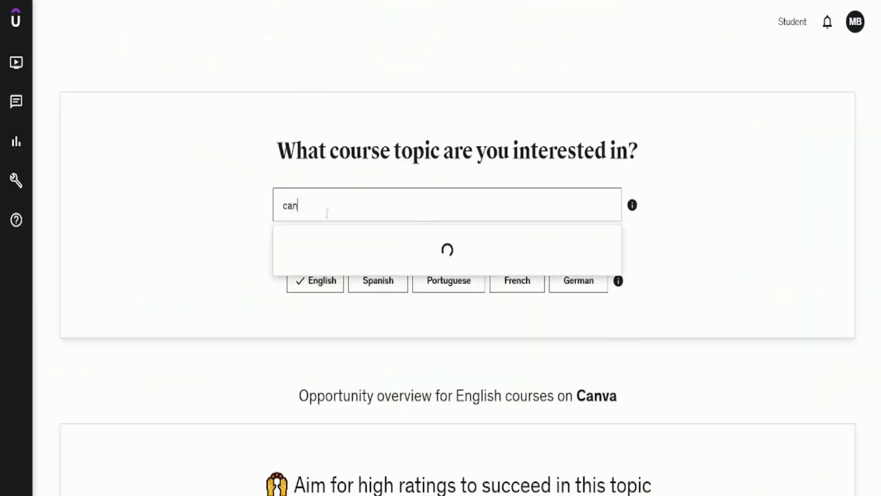
{"action": "left_click", "coordinate": [448, 249]}
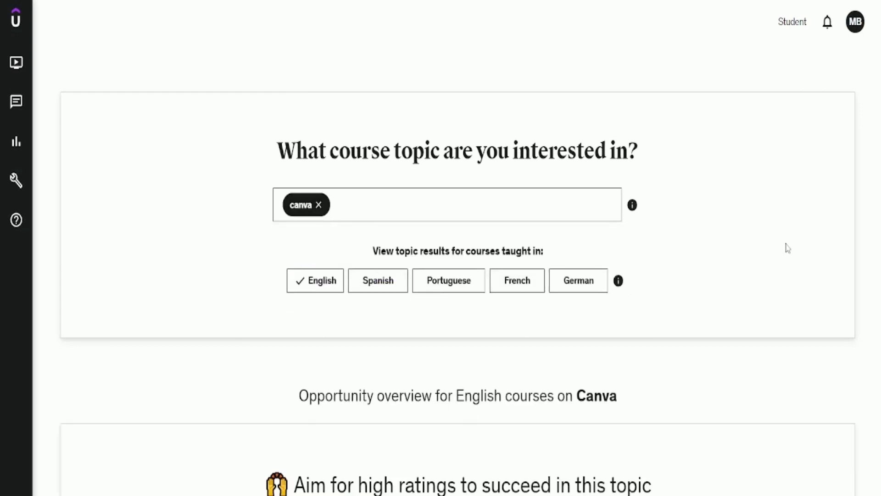
{"action": "scroll", "scroll_direction": "down", "scroll_amount": 3}
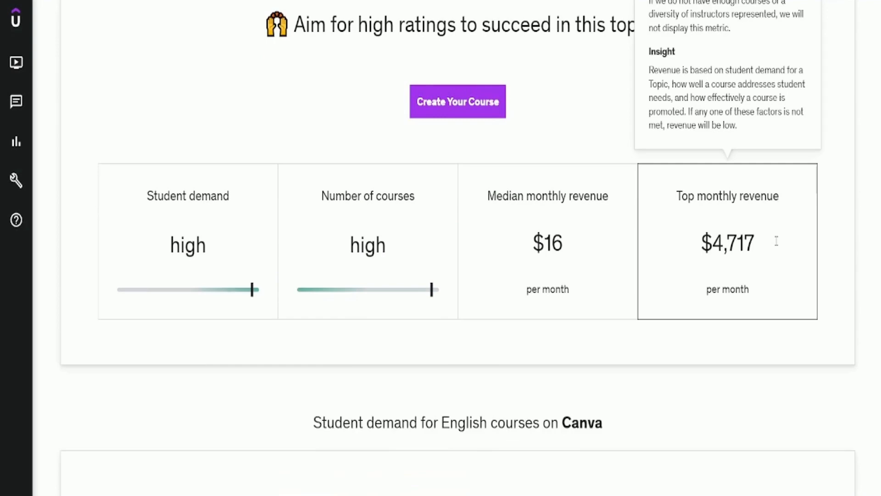
{"action": "scroll", "scroll_direction": "down", "scroll_amount": 3}
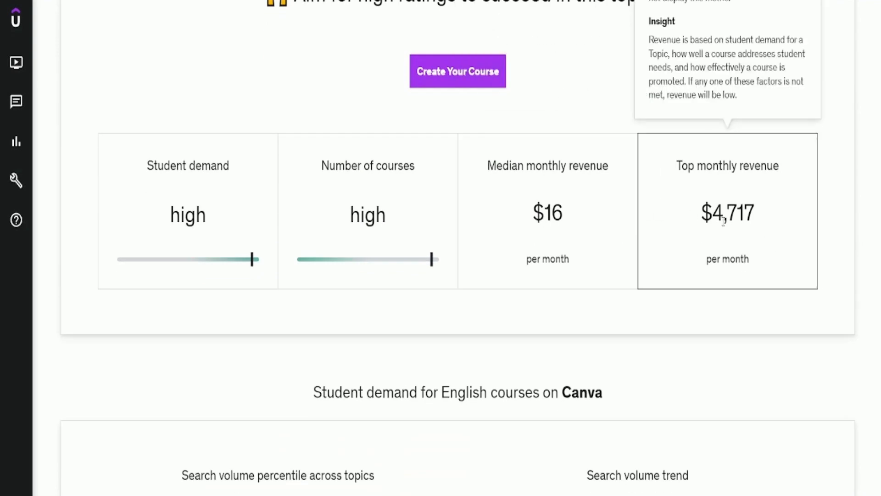
{"action": "double_click", "coordinate": [727, 212]}
{"action": "type", "text": "powerpoint"}
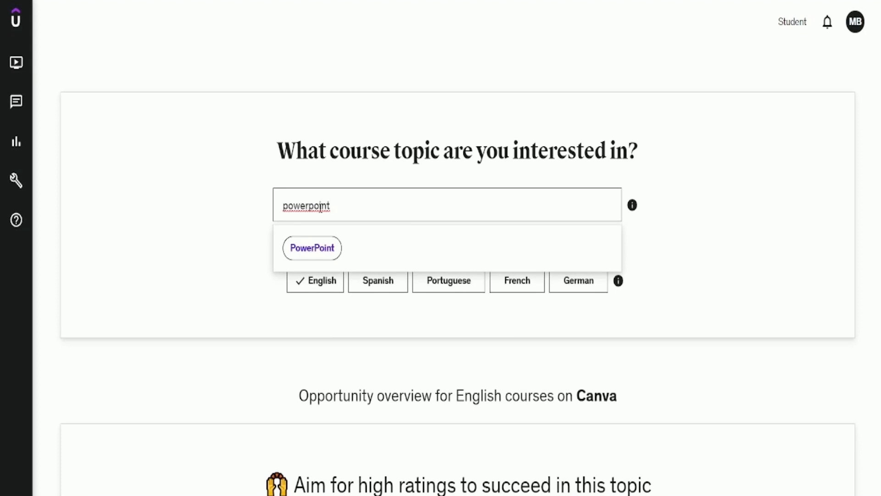
- Review PowerPoint's $3,853 and WordPress's $10,944 top monthly revenue figures
{"action": "left_click", "coordinate": [311, 248]}
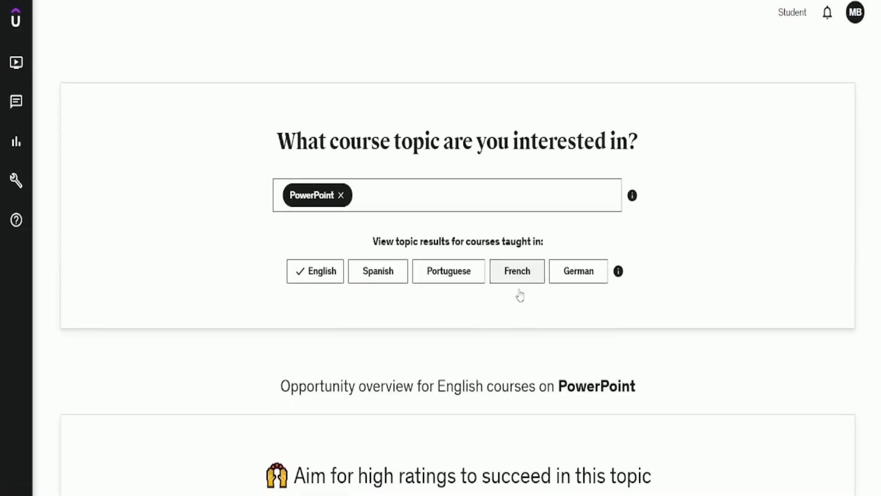
{"action": "scroll", "scroll_direction": "down", "scroll_amount": 3}
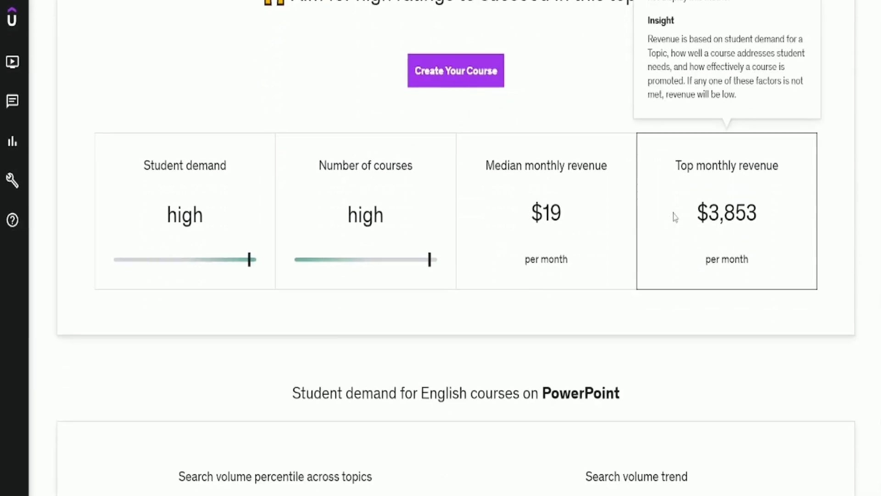
{"action": "double_click", "coordinate": [726, 212]}
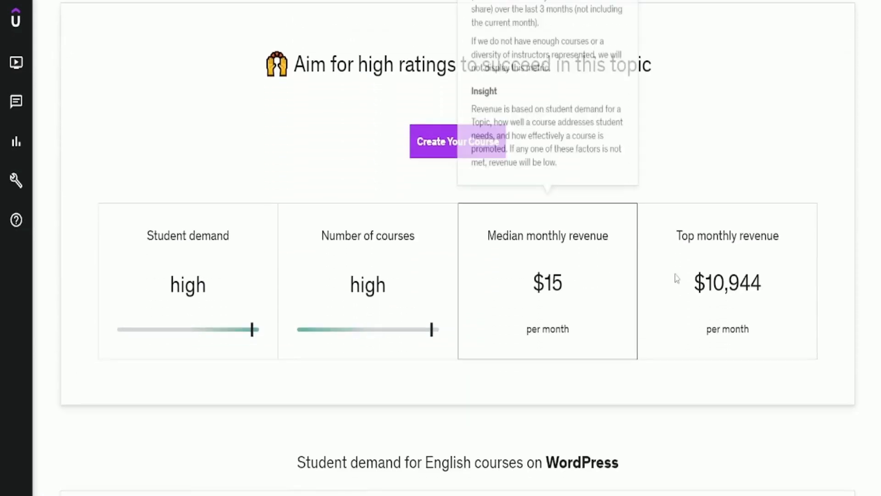
{"action": "double_click", "coordinate": [726, 282]}
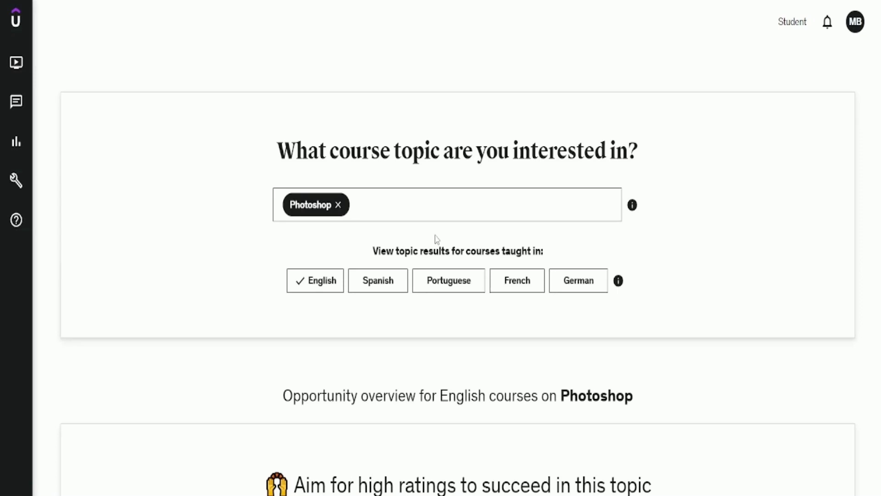
- Highlight Photoshop's $7,245 top monthly revenue, then scroll the Adobe Premiere courses page
{"action": "scroll", "scroll_direction": "down", "scroll_amount": 3}
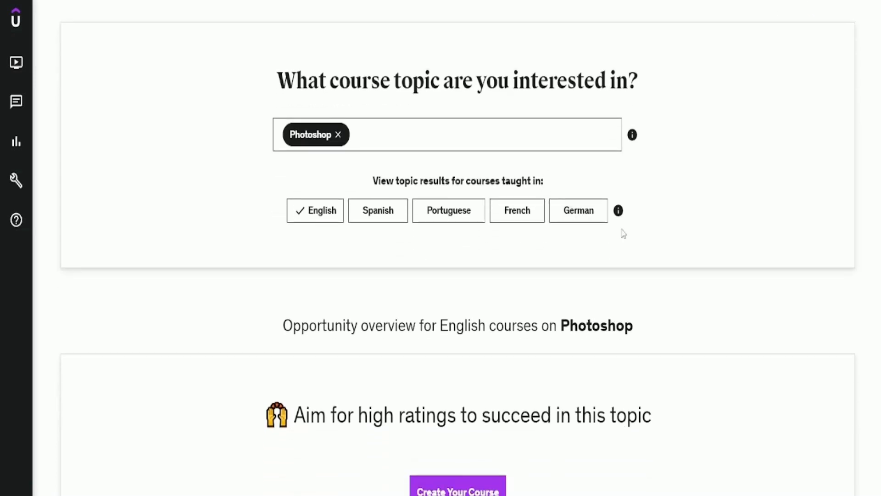
{"action": "scroll", "scroll_direction": "down", "scroll_amount": 3}
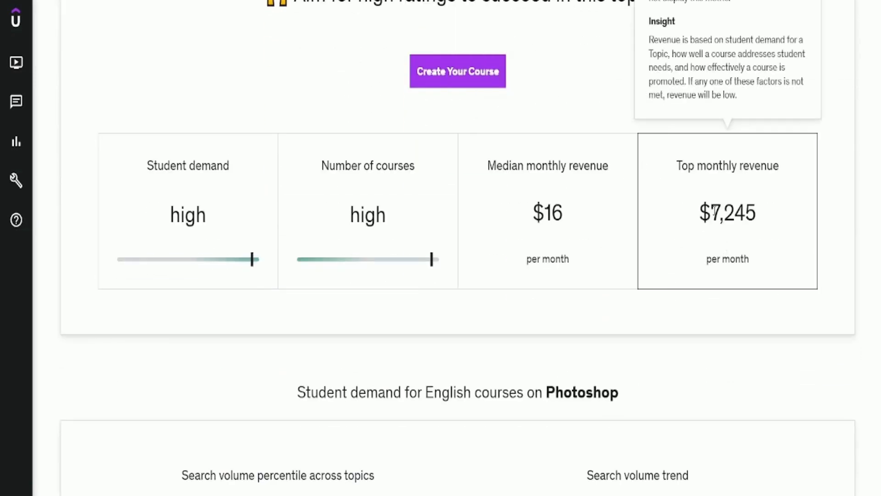
{"action": "double_click", "coordinate": [727, 213]}
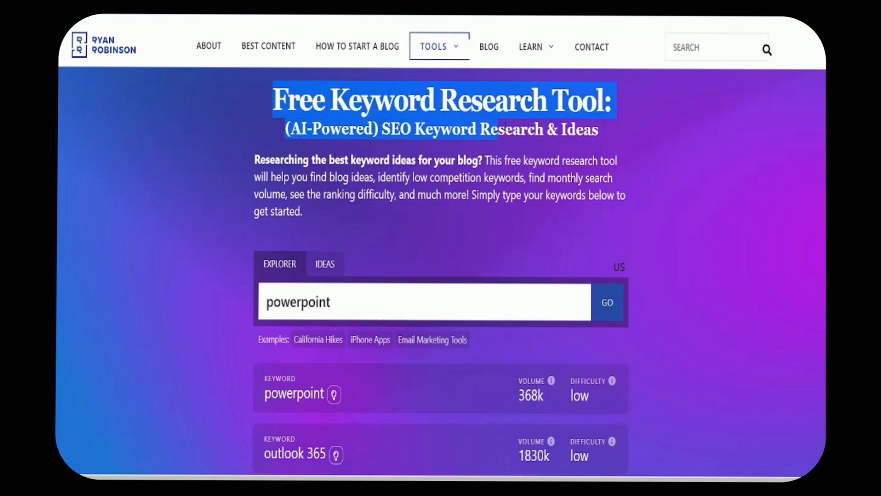
{"action": "scroll", "scroll_direction": "down", "scroll_amount": 3}
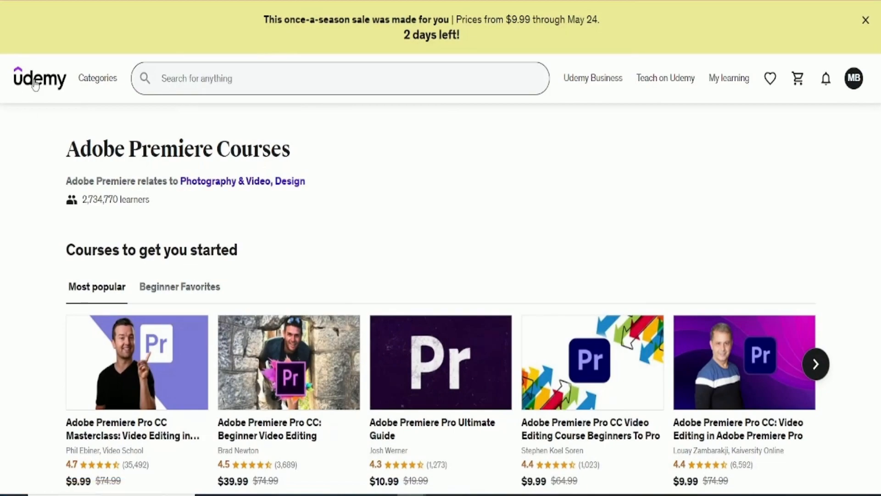
- Browse course categories and highlight Adobe Premiere's $6,330 top monthly revenue
{"action": "left_click", "coordinate": [97, 78]}
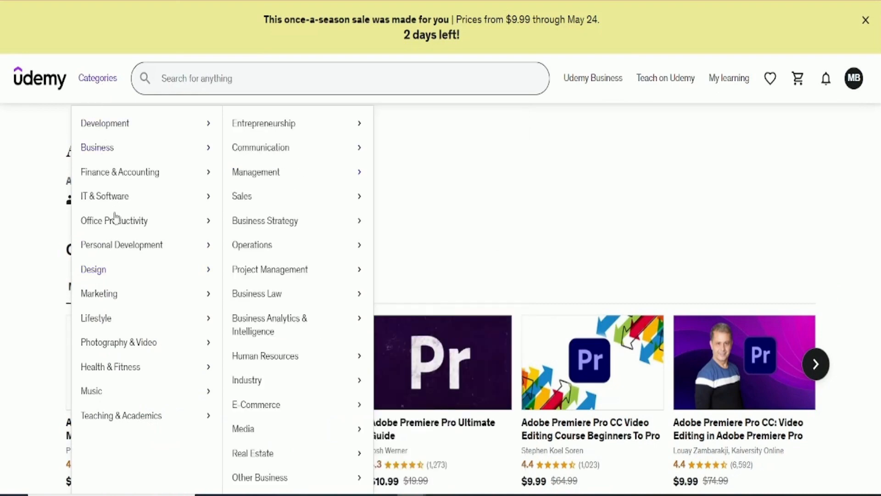
{"action": "mouse_move", "coordinate": [93, 270]}
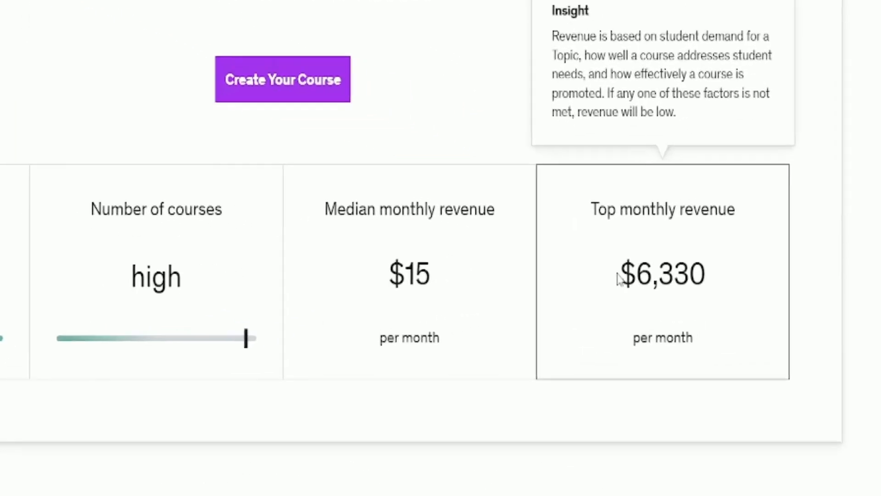
{"action": "double_click", "coordinate": [663, 275]}
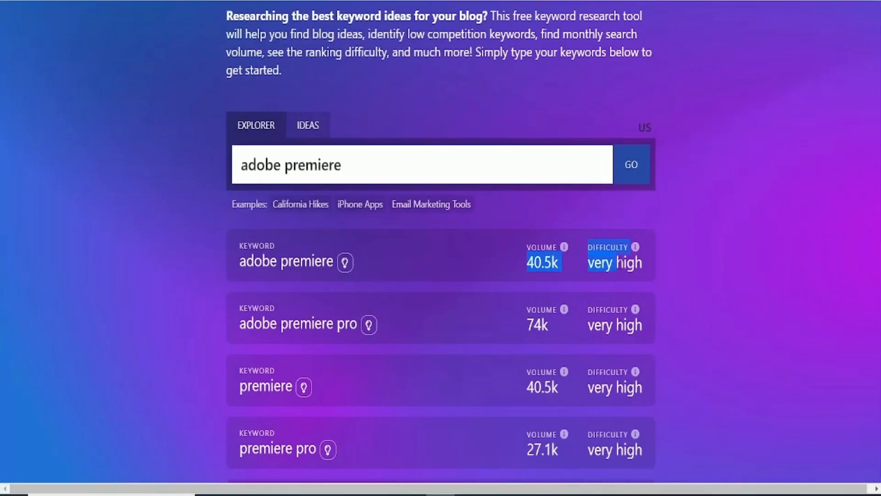
{"action": "mouse_move", "coordinate": [307, 124]}
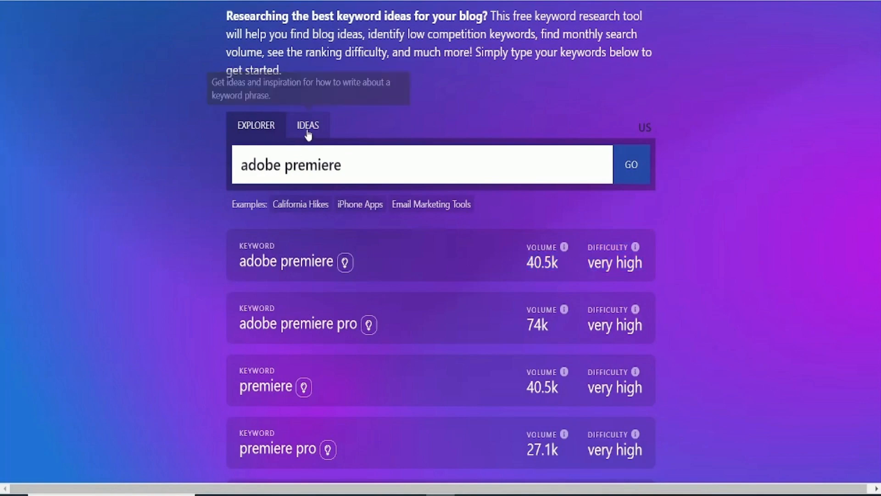
- View and scroll the writing ideas for 'adobe premiere'
{"action": "left_click", "coordinate": [308, 125]}
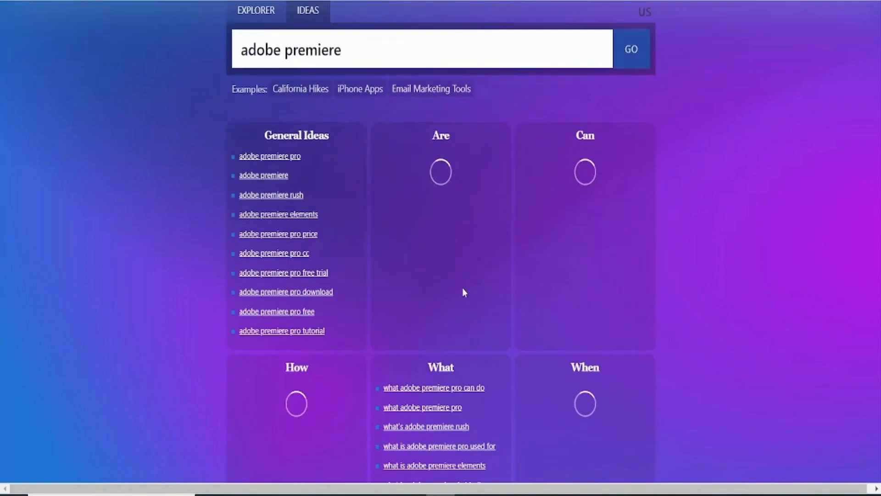
{"action": "scroll", "scroll_direction": "down", "scroll_amount": 3}
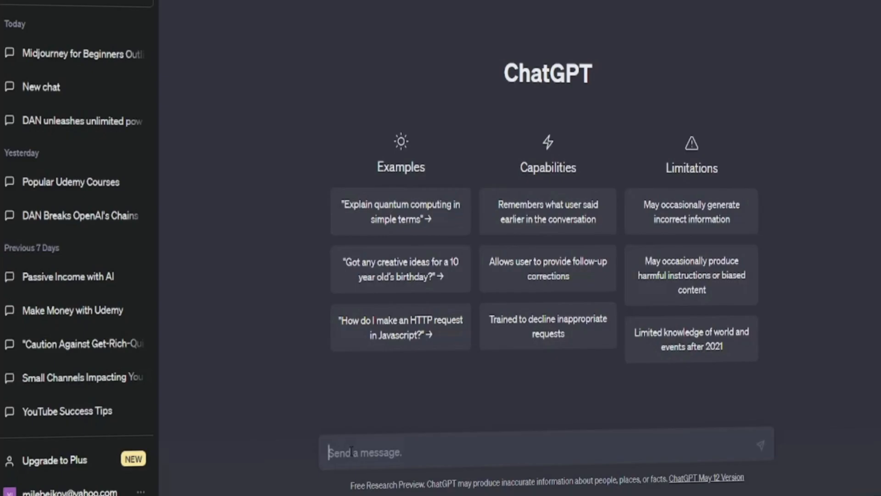
- Ask ChatGPT for an online course outline on Adobe Premiere and review the response
{"action": "type", "text": "Please generate an ou"}
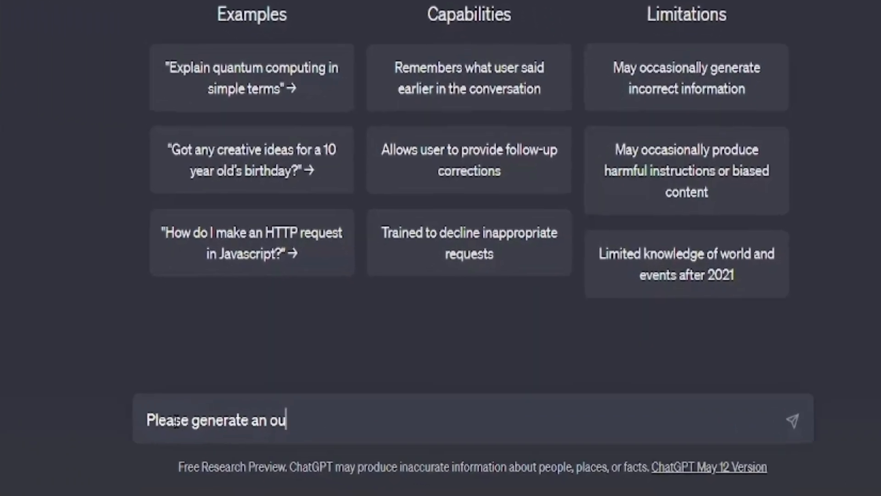
{"action": "type", "text": "tline for an on"}
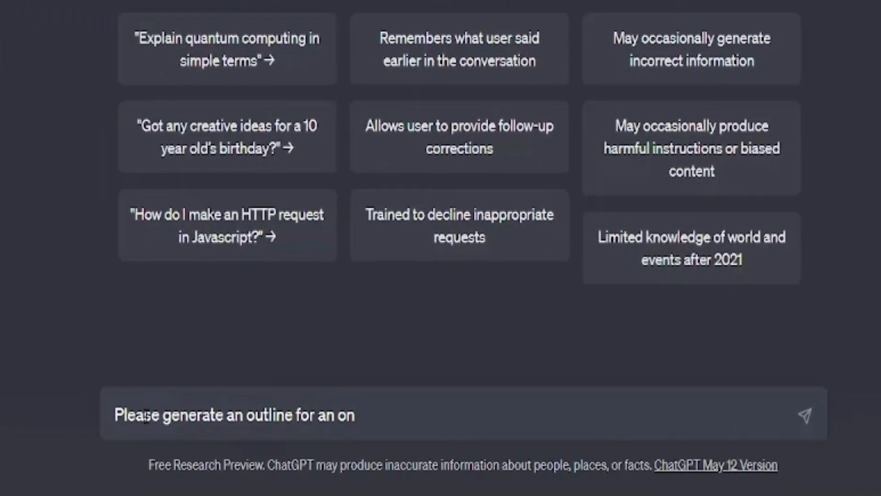
{"action": "type", "text": "line course on adobe premi"}
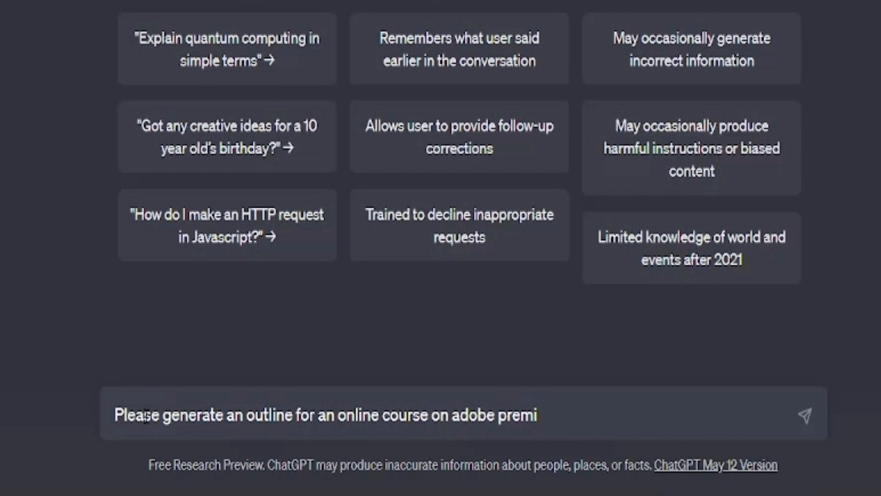
{"action": "key", "text": "Return"}
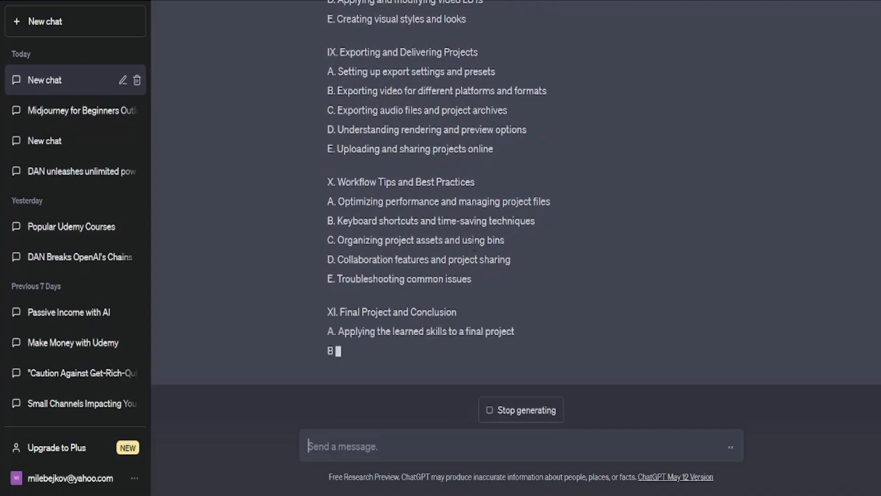
{"action": "scroll", "scroll_direction": "up", "scroll_amount": 3}
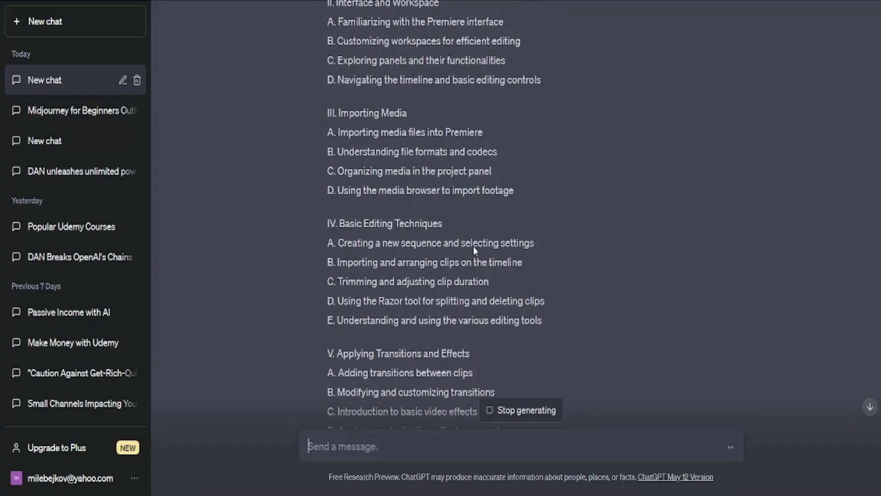
{"action": "scroll", "scroll_direction": "down", "scroll_amount": 3}
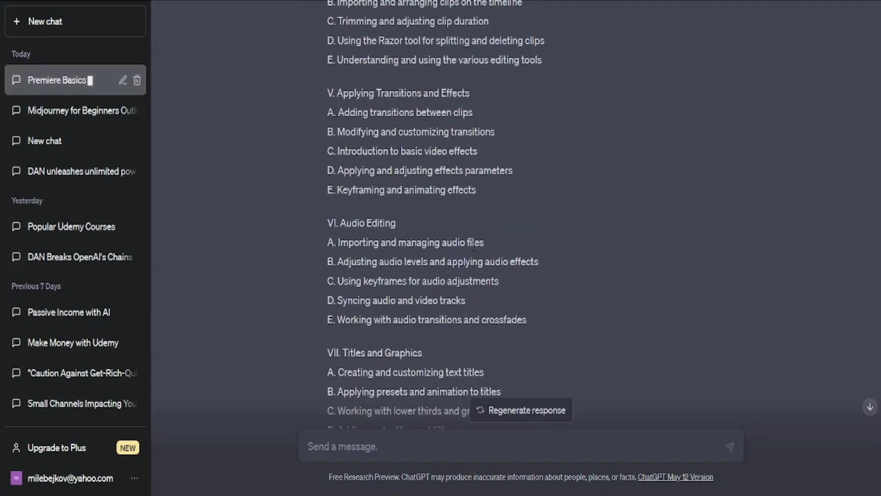
{"action": "scroll", "scroll_direction": "up", "scroll_amount": 3}
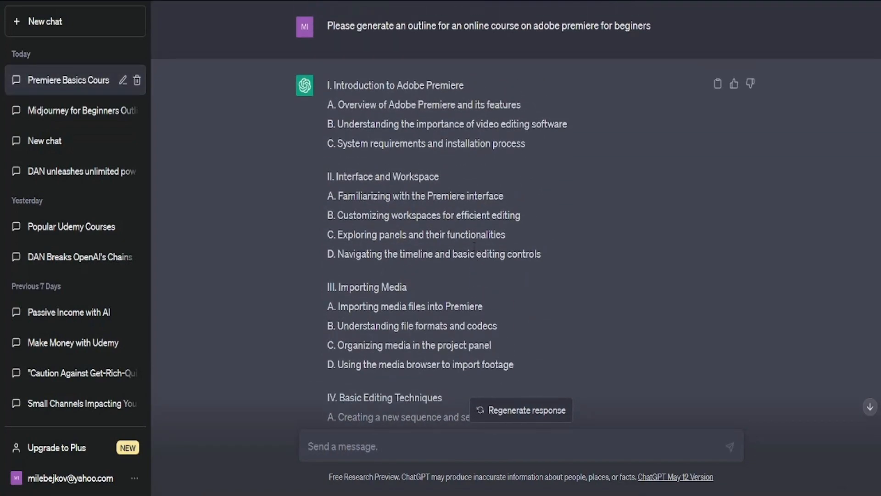
{"action": "left_click", "coordinate": [337, 446]}
{"action": "type", "text": "W"}
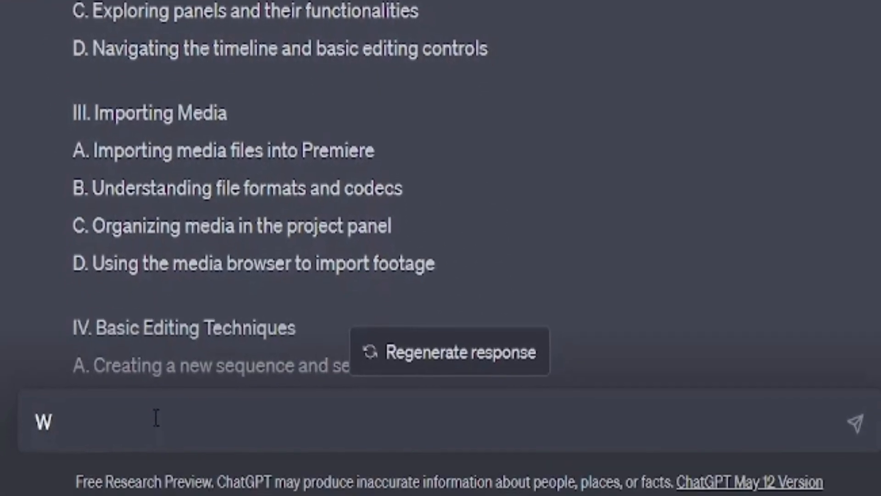
- Send 'Write a script for a lesson on Overview of Adobe Premiere and its features'
{"action": "type", "text": "rite a scri"}
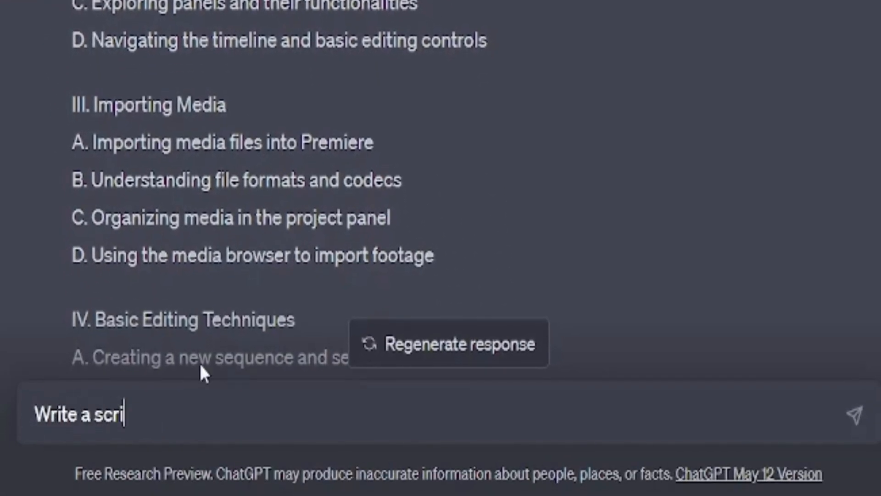
{"action": "type", "text": "pt for a lesson on"}
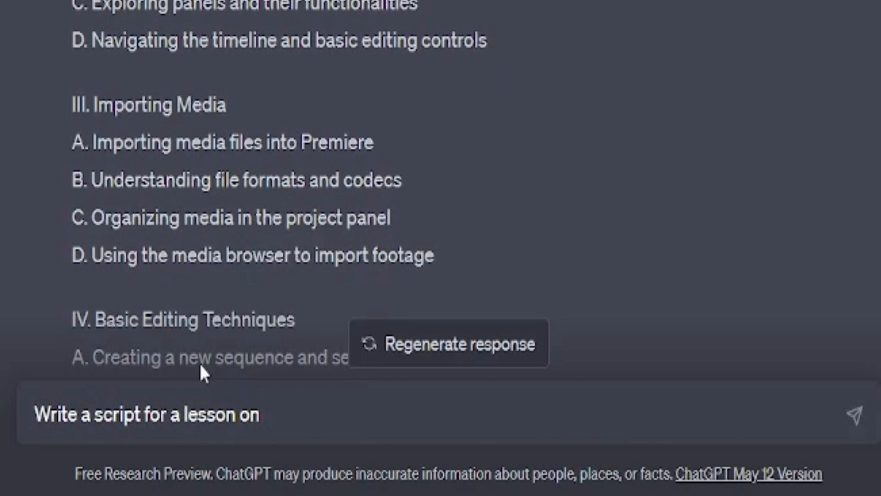
{"action": "type", "text": "Overview of Adobe Premiere and its features"}
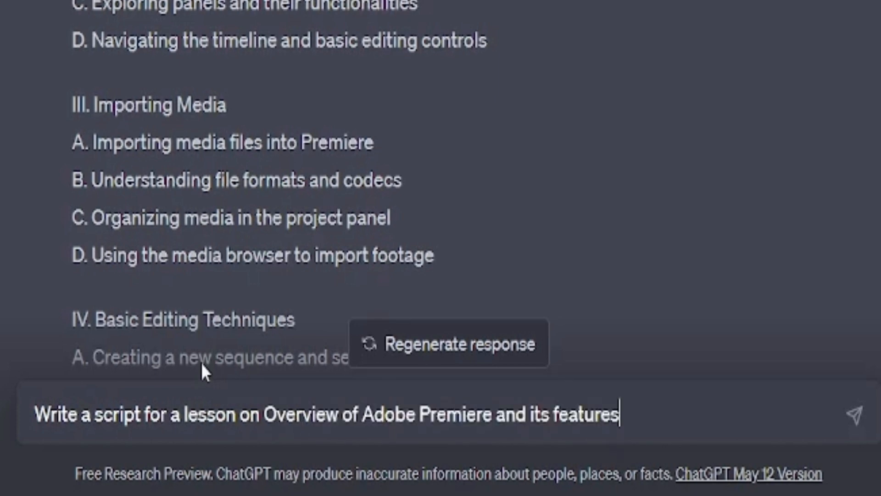
{"action": "key", "text": "Return"}
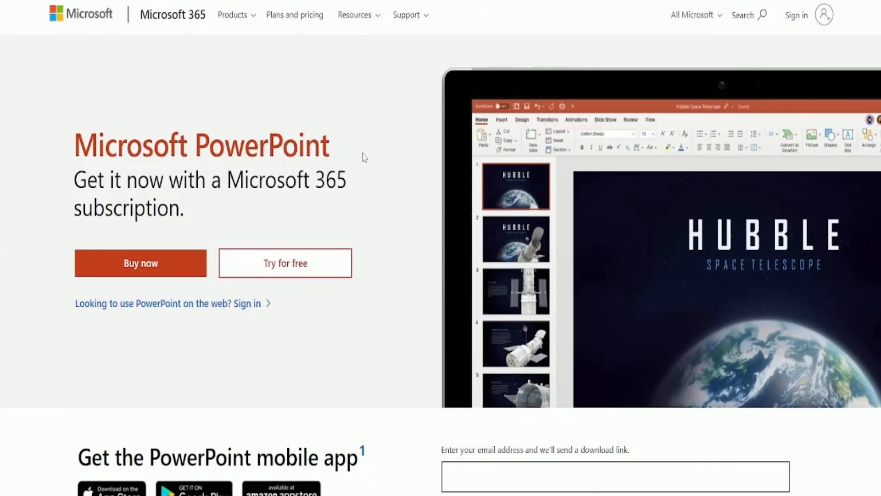
{"action": "double_click", "coordinate": [294, 145]}
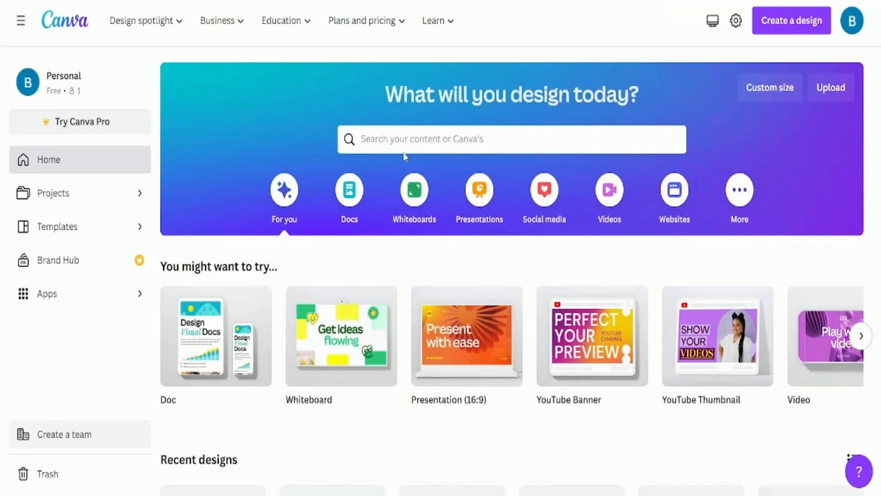
- Search 'presen' in Canva and start a new Presentation design
{"action": "type", "text": "pres"}
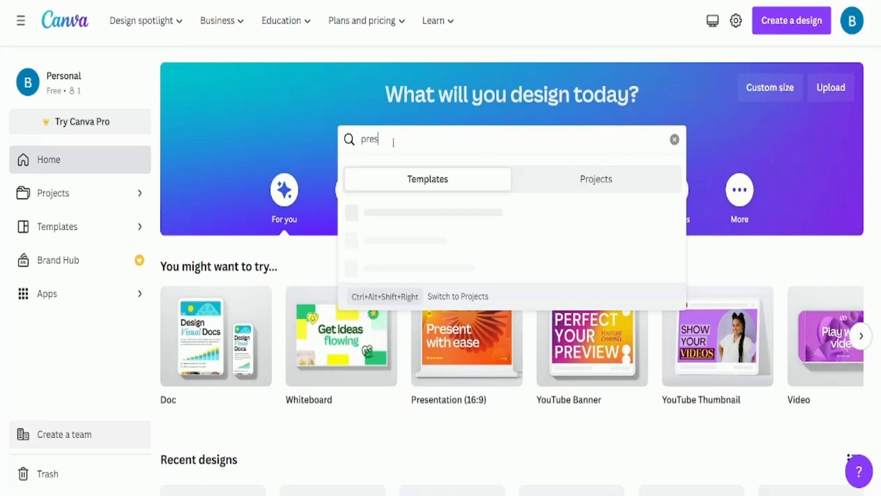
{"action": "type", "text": "en"}
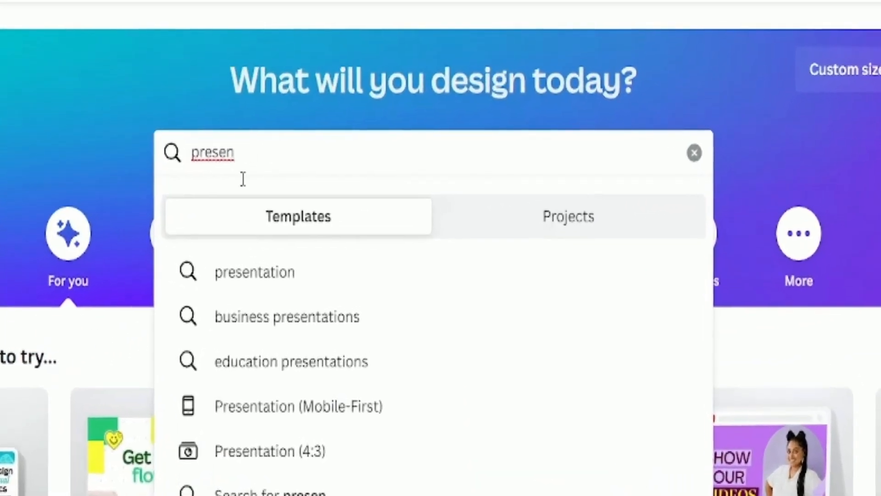
{"action": "left_click", "coordinate": [254, 271]}
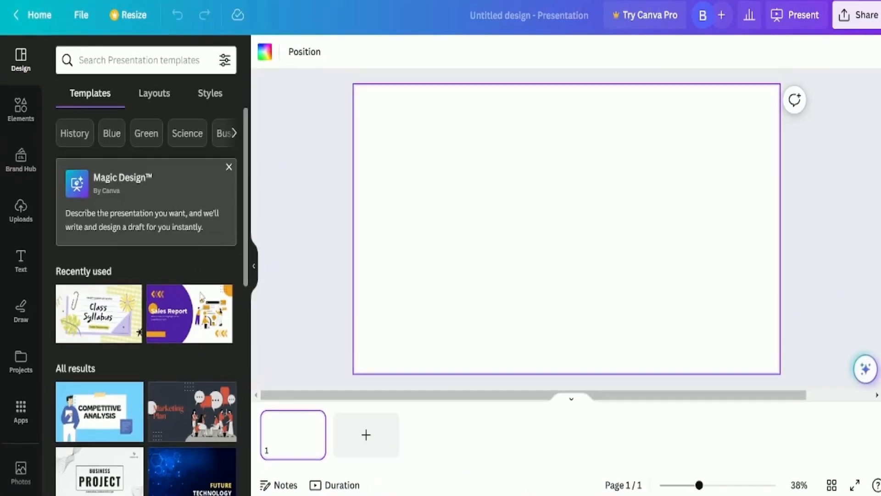
- Apply the Class Syllabus template and replace its title with 'dsfdgd'
{"action": "scroll", "scroll_direction": "down", "scroll_amount": 3}
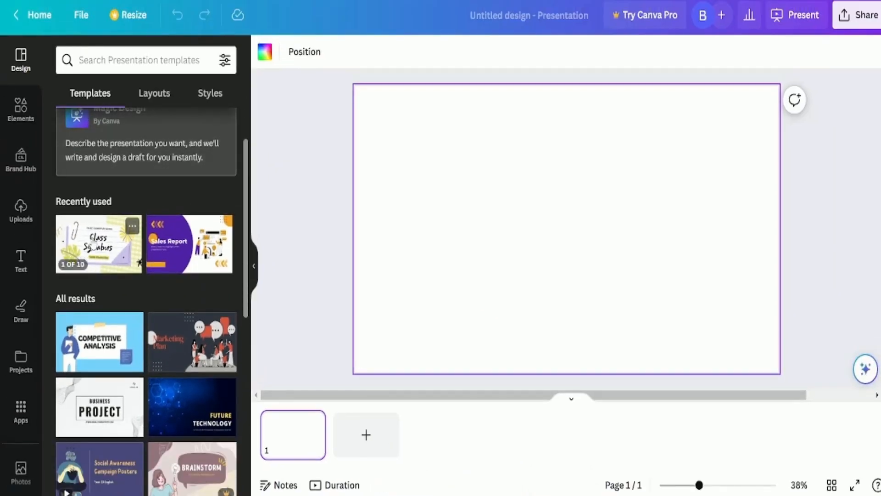
{"action": "left_click", "coordinate": [98, 243]}
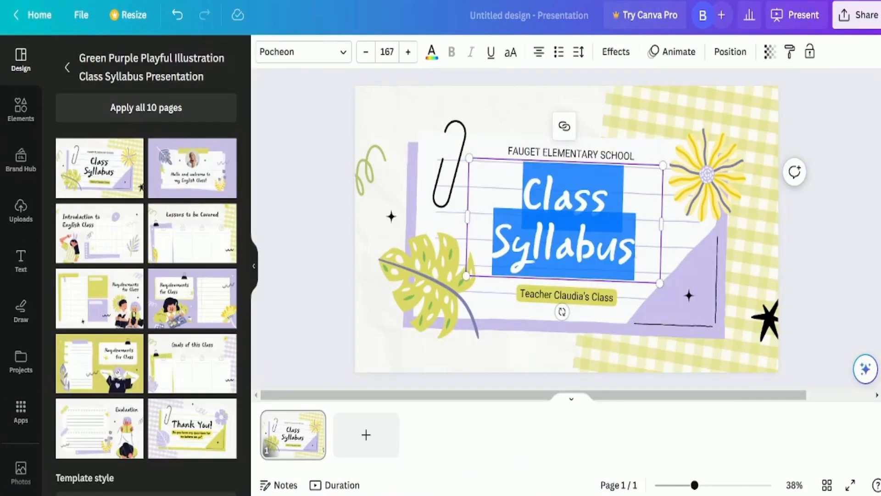
{"action": "type", "text": "dsfdgd"}
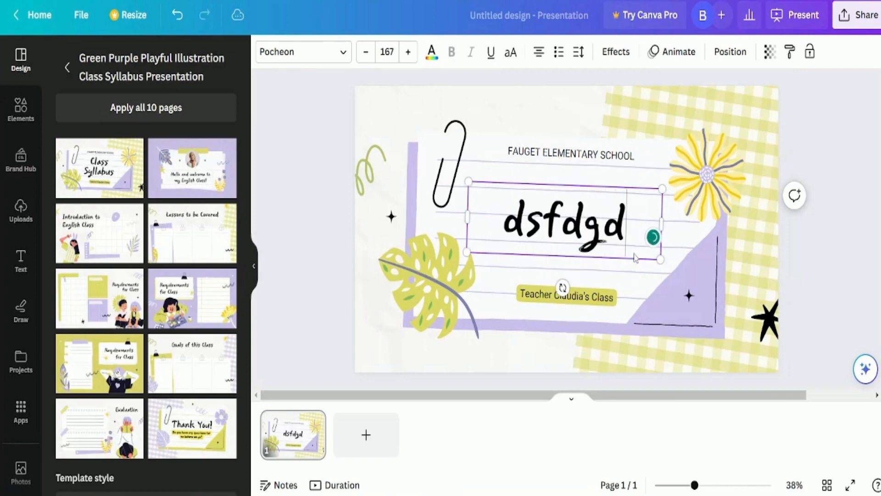
{"action": "left_click", "coordinate": [430, 275]}
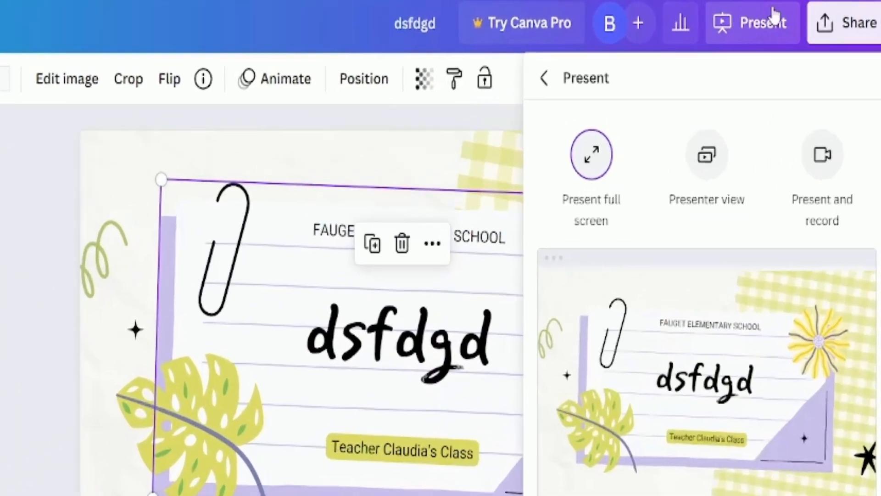
- Close the presenting options, then choose Present from the Share panel
{"action": "left_click", "coordinate": [821, 163]}
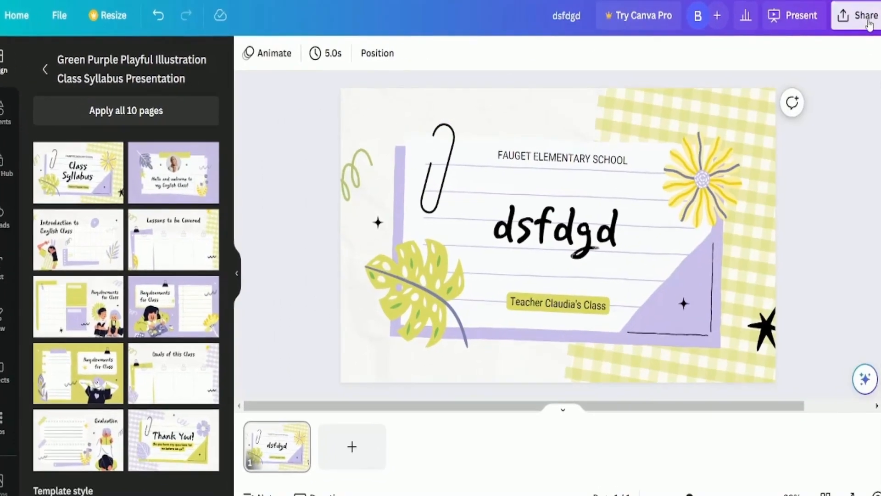
{"action": "left_click", "coordinate": [860, 15]}
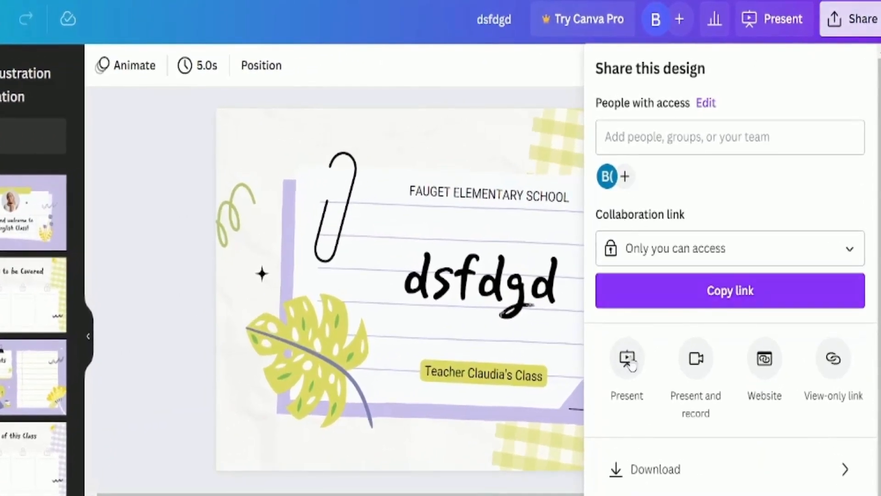
{"action": "left_click", "coordinate": [654, 468]}
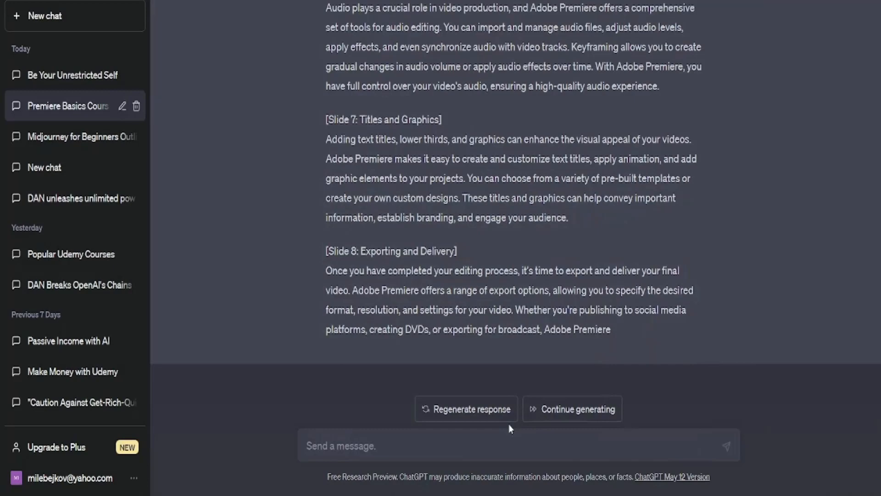
- Ask ChatGPT to 'Turn the script in to a slide' and review the slide outline
{"action": "type", "text": "Tur"}
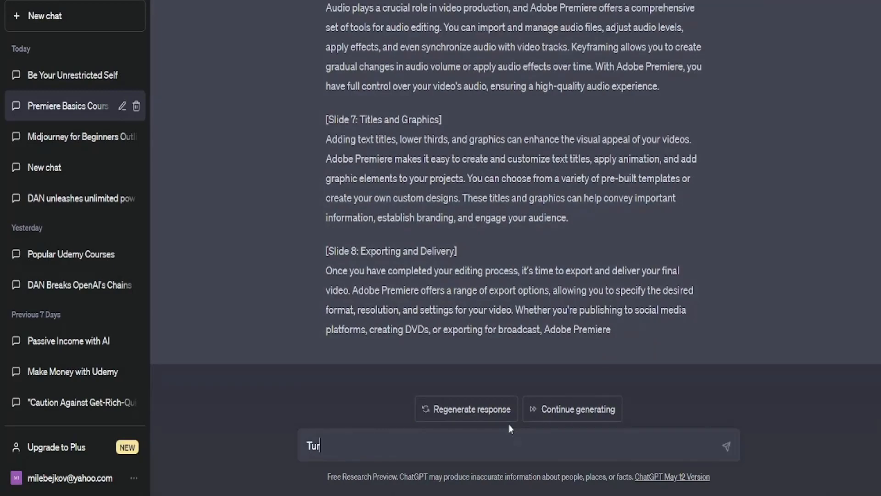
{"action": "type", "text": "n the sc"}
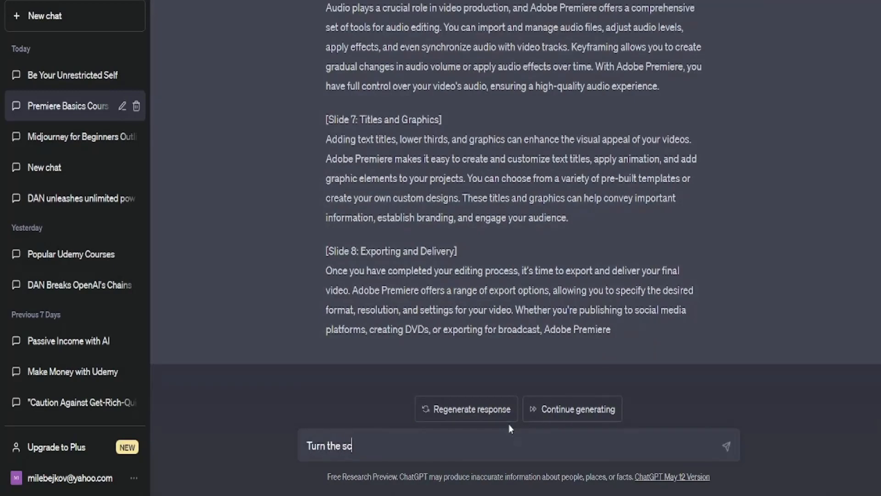
{"action": "type", "text": "ript in to"}
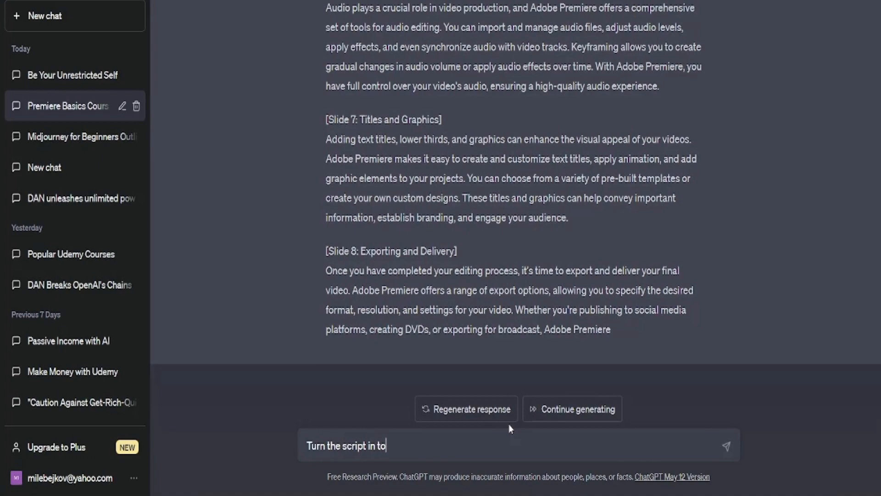
{"action": "type", "text": "a slide"}
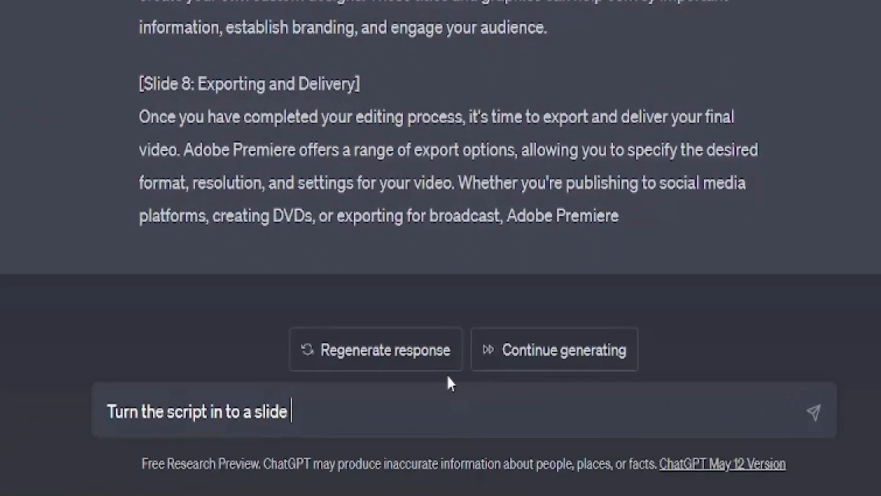
{"action": "key", "text": "Return"}
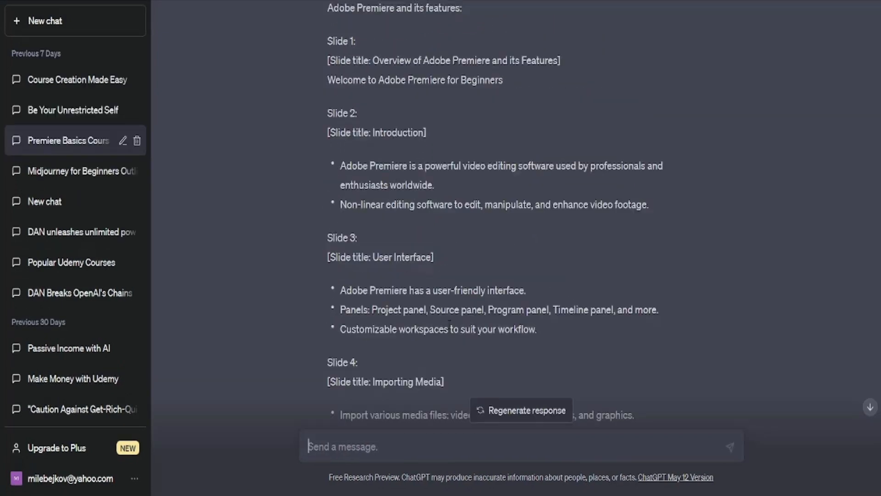
{"action": "scroll", "scroll_direction": "up", "scroll_amount": 3}
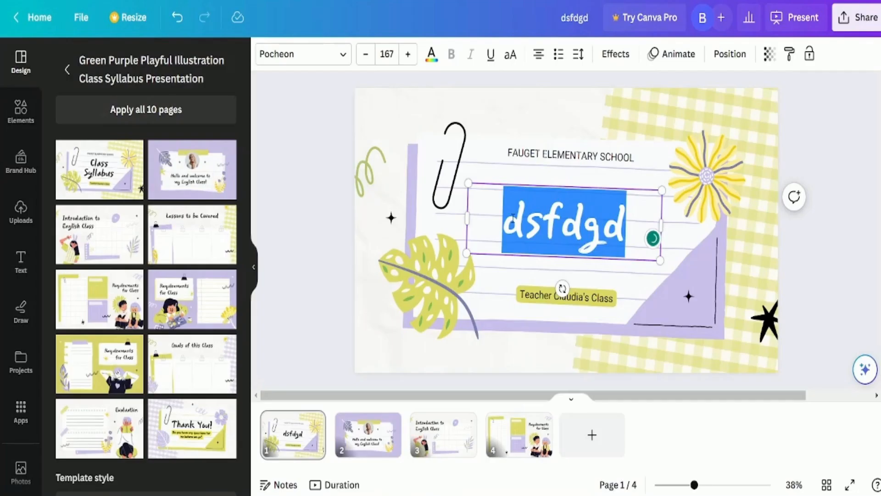
- Title the first Canva slide 'Overview of Adobe Premiere and its Features', then view slides 2 and 3
{"action": "type", "text": "Overview of Adobe Premiere and its Features"}
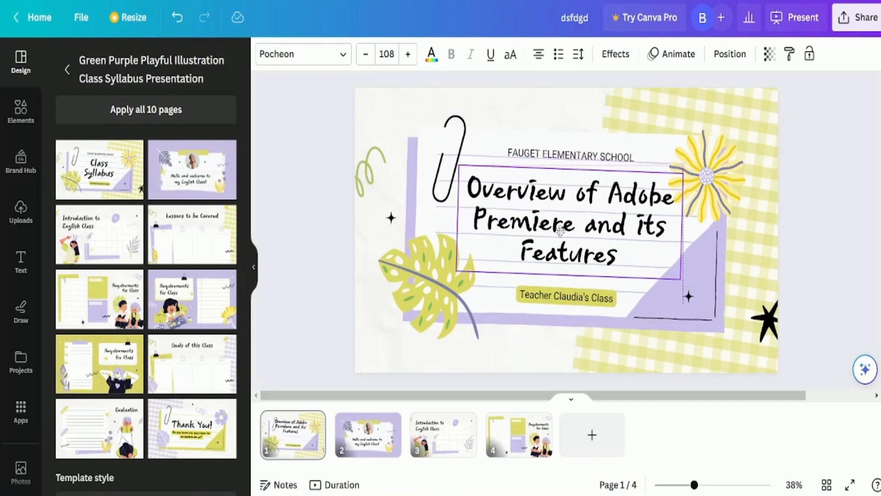
{"action": "left_click", "coordinate": [368, 434]}
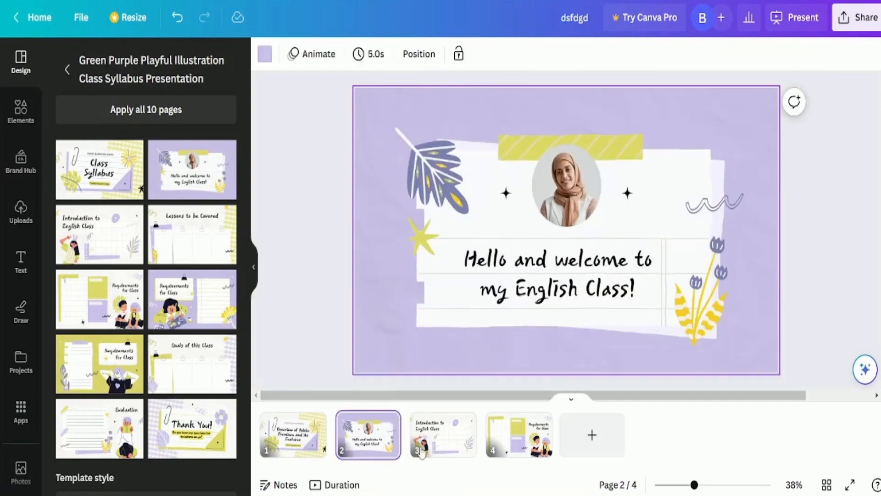
{"action": "left_click", "coordinate": [518, 434]}
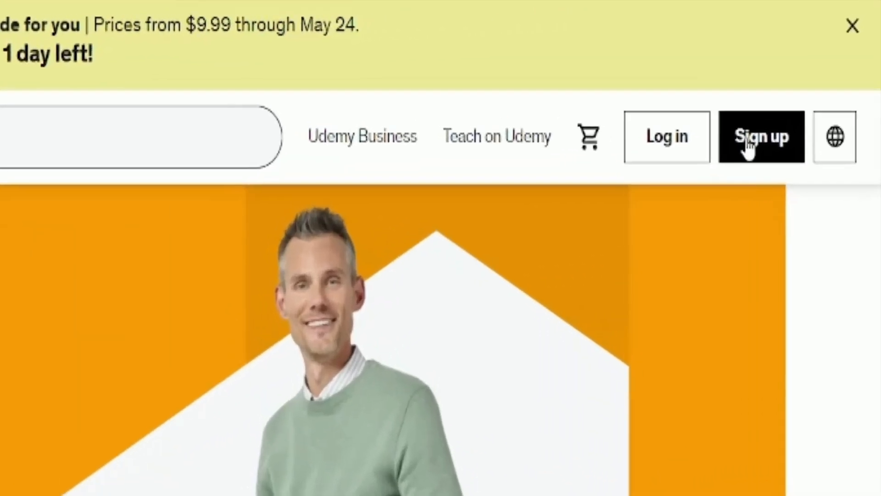
- Open Udemy's sign-up form, then go to the Teach on Udemy instructor page
{"action": "left_click", "coordinate": [761, 136]}
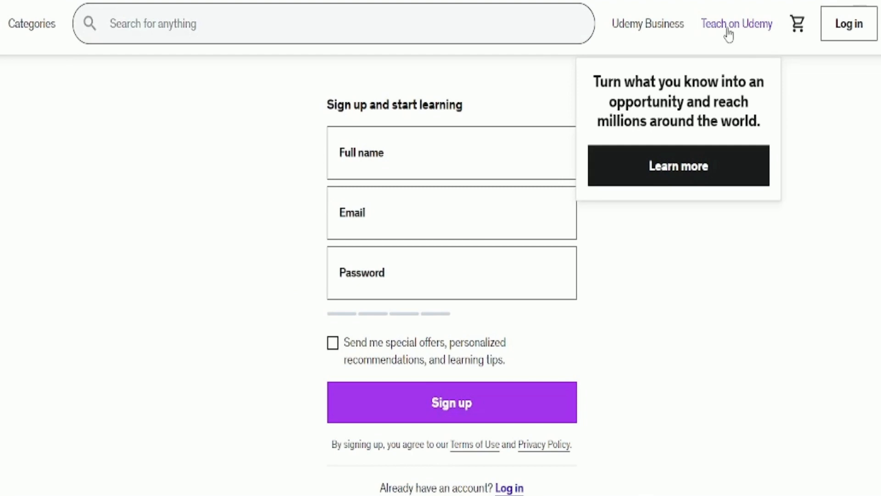
{"action": "left_click", "coordinate": [736, 23]}
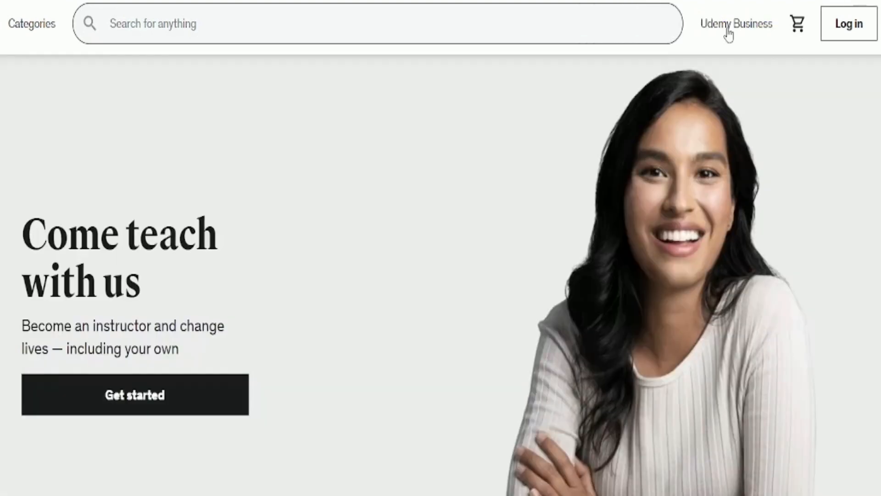